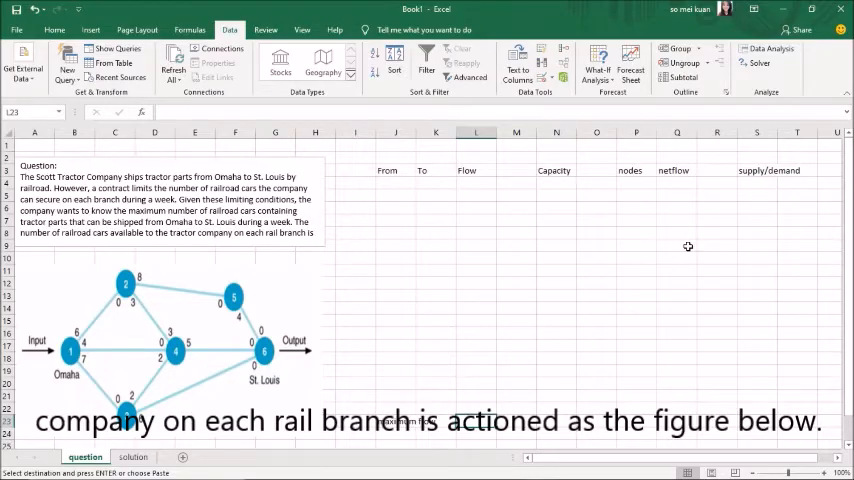
Place the rail branch list in J4:N21 with From/To nodes, ≤ signs and capacities
left_click(396, 183)
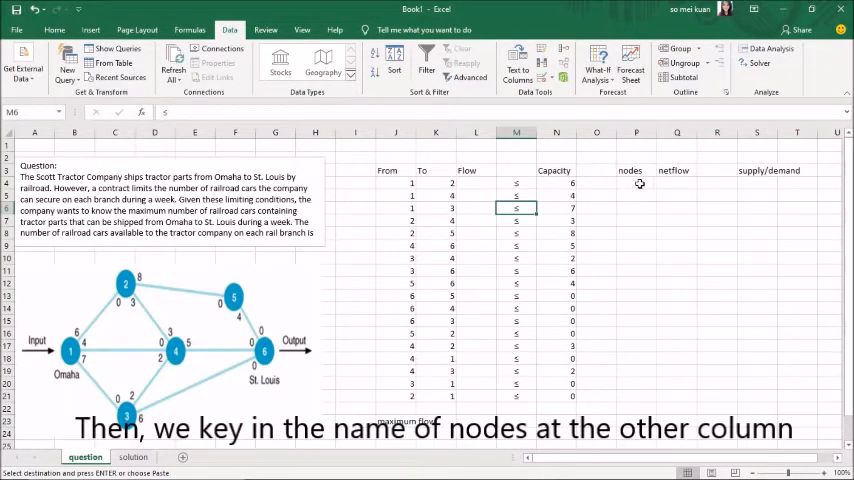
Enter node numbers 1 through 6 down column P starting at P4
left_click(636, 183)
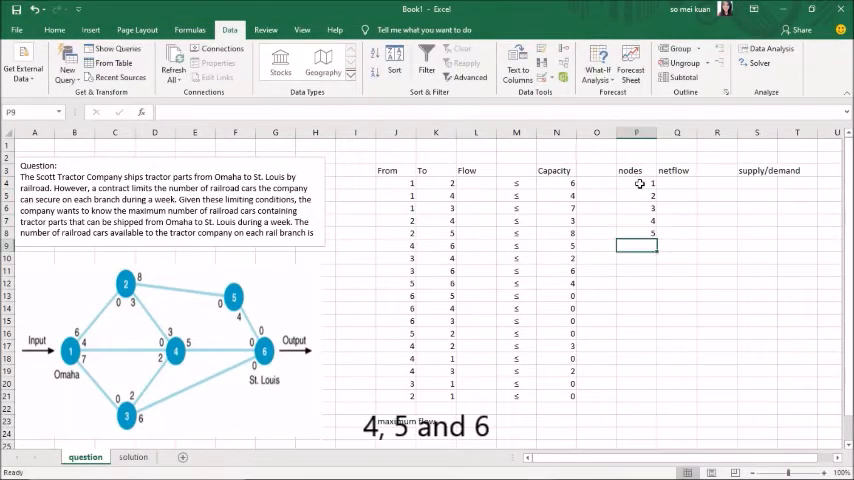
type("6")
left_click(678, 183)
type("=")
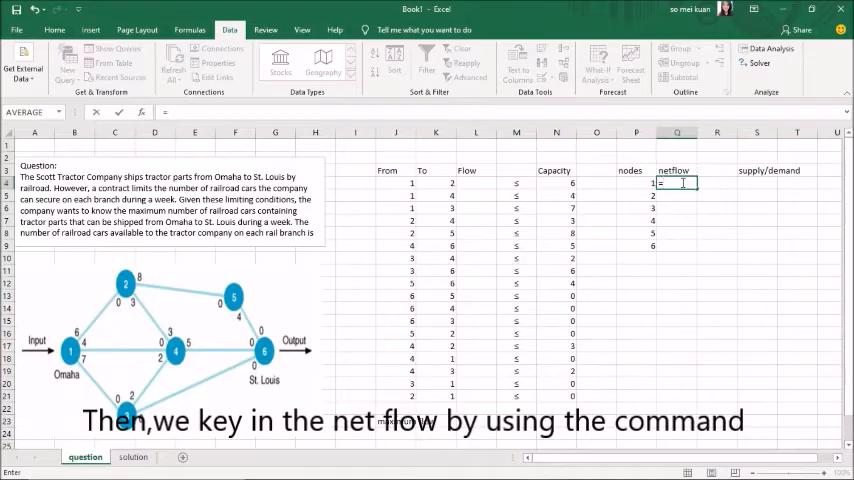
Enter =SUMIF(J4:J21,P4,L4:L21) in Q4 as node 1's outgoing flow
type("sumif(")
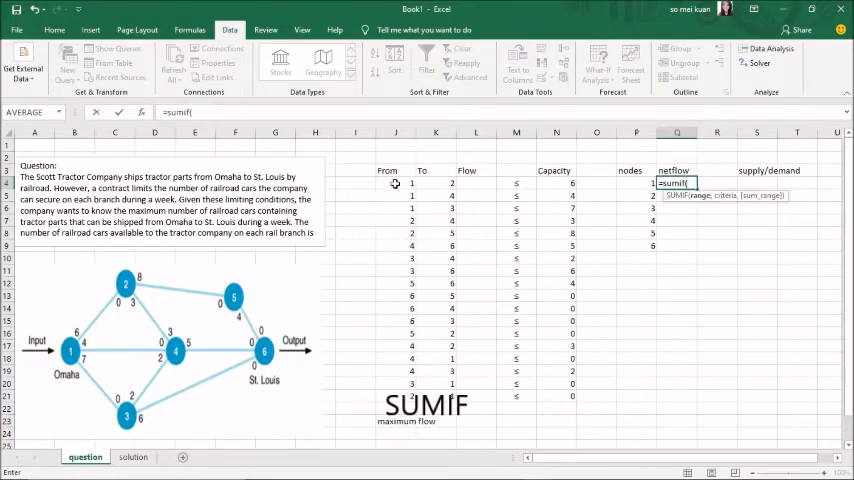
left_click_drag(395, 183, 395, 397)
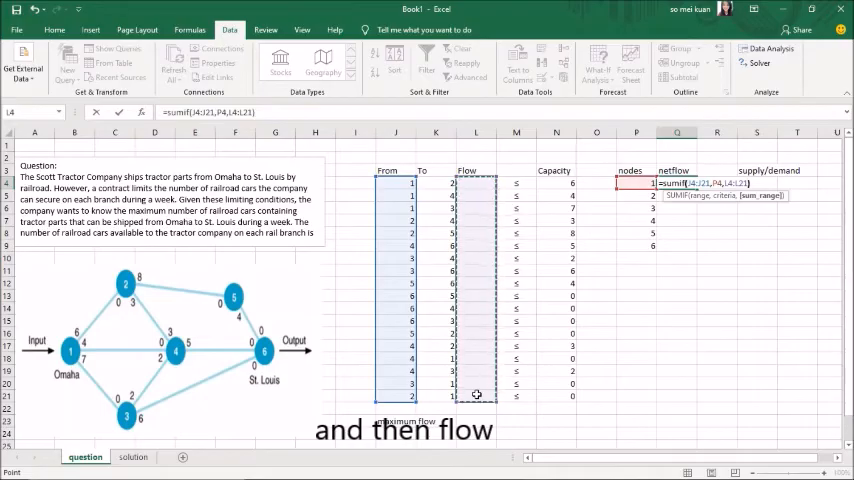
key("Return")
type("=")
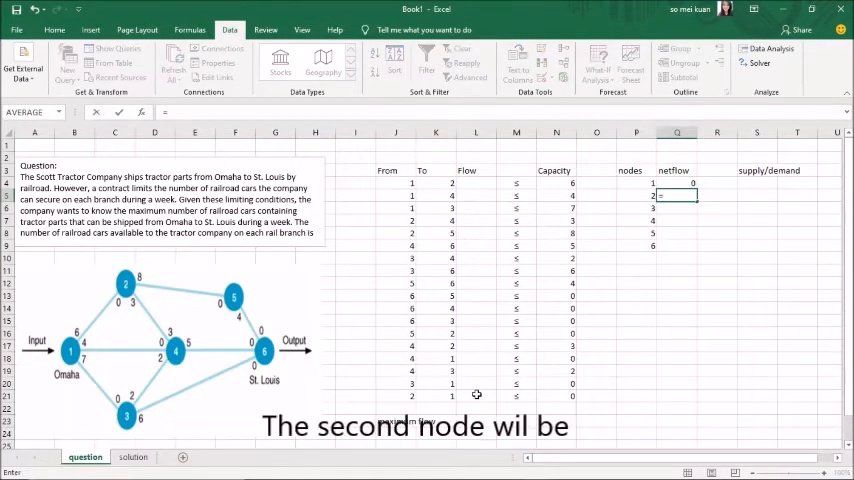
Build Q5 as outgoing minus incoming SUMIF flow with absolute $J, $K and $L ranges
type("sumif(J4:J21,P5,L4:L21)-")
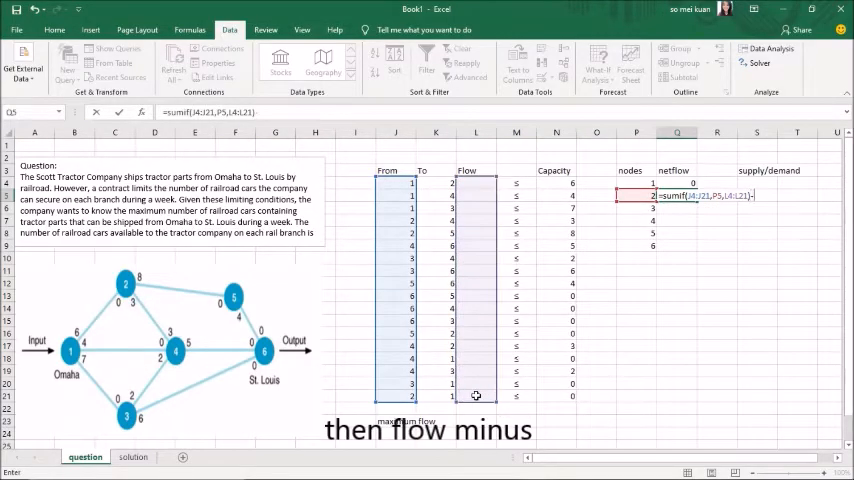
type("su")
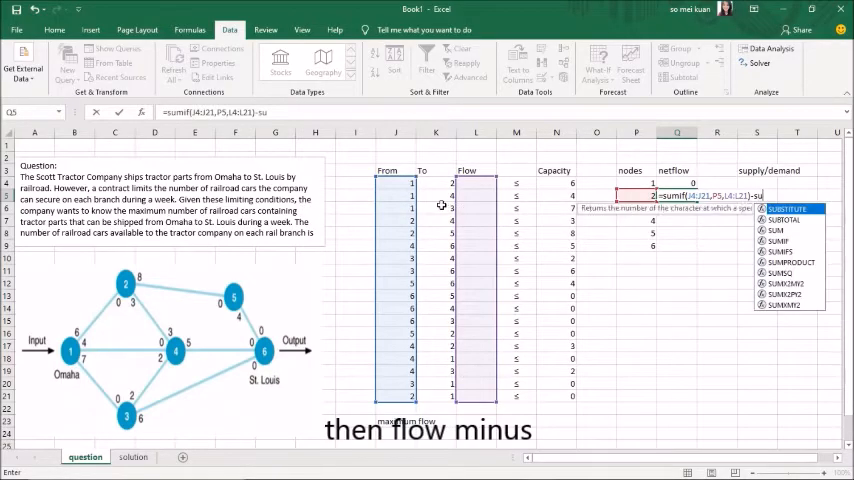
type("mif(")
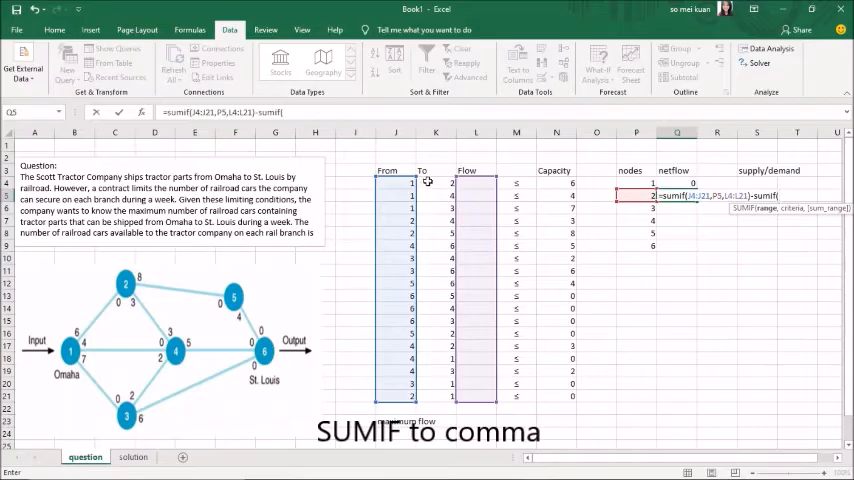
left_click_drag(435, 183, 435, 397)
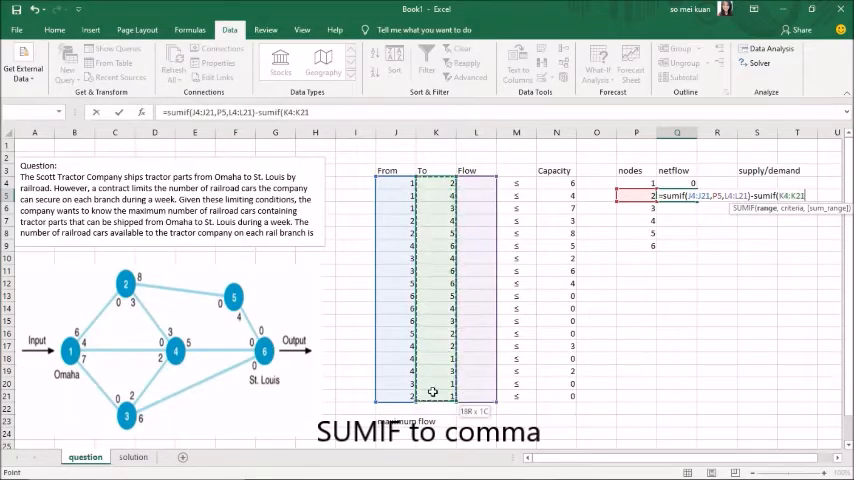
type(",P5,L4")
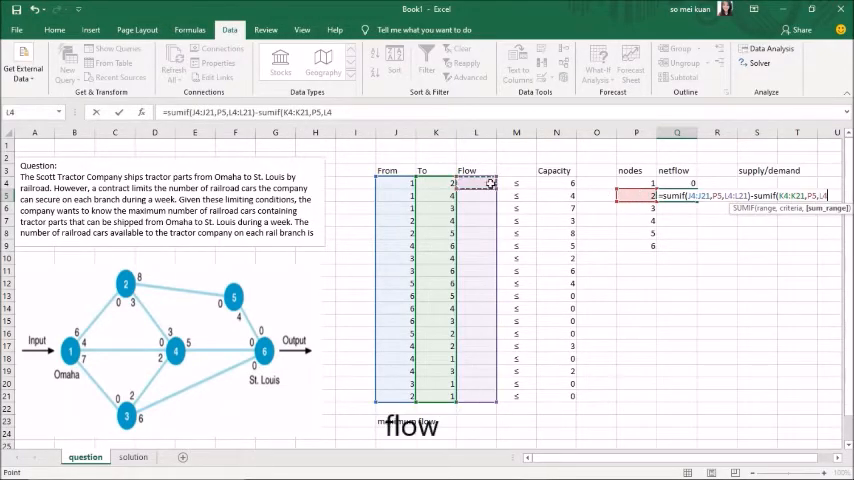
left_click_drag(476, 182, 476, 395)
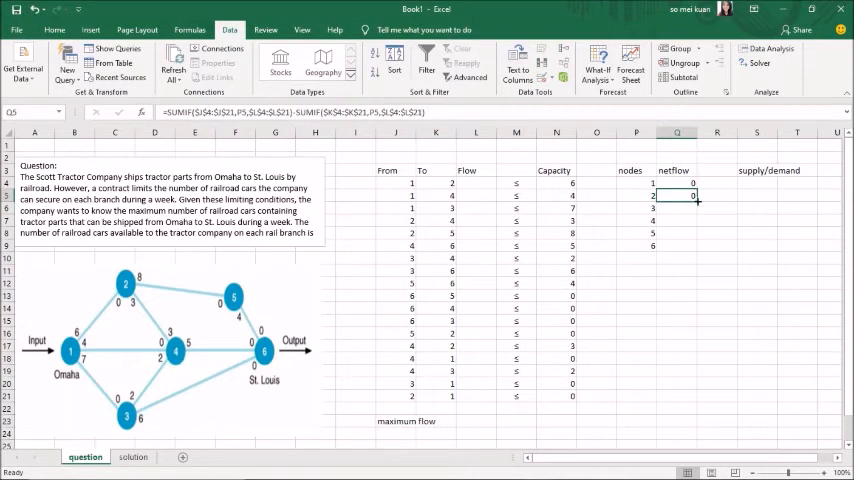
Fill node 2's net flow formula down through Q8 for nodes 3 to 5
left_click_drag(677, 196, 677, 220)
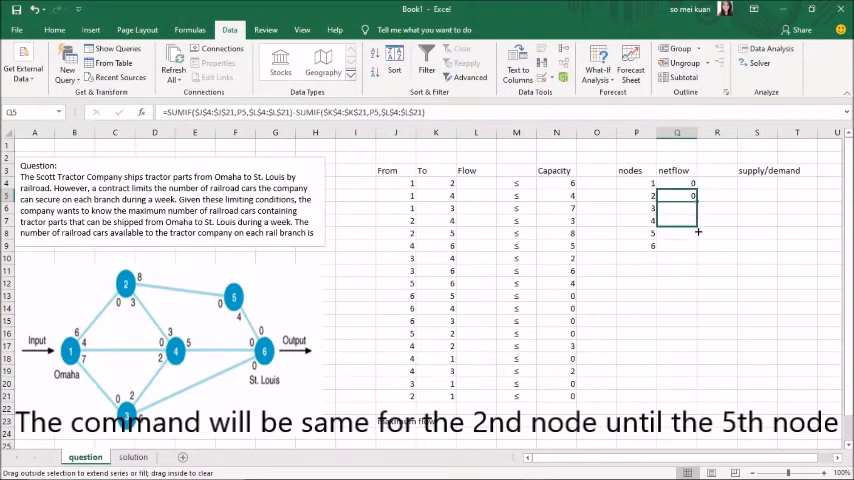
left_click_drag(677, 182, 677, 246)
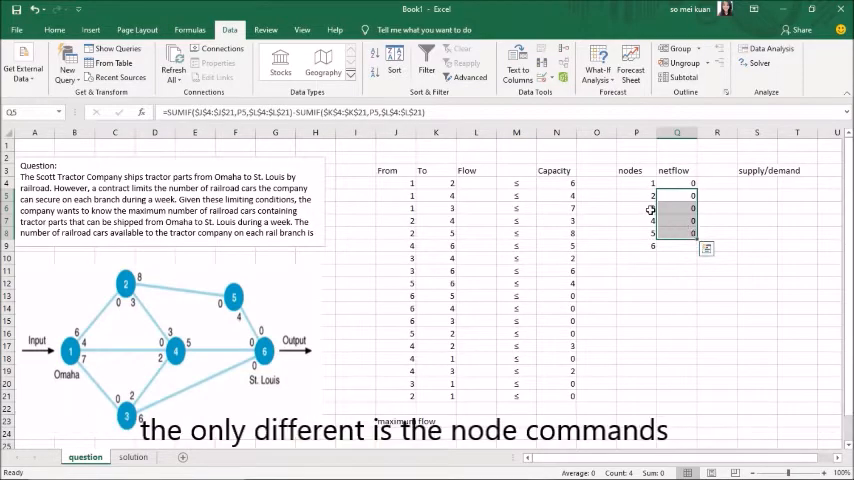
left_click(677, 208)
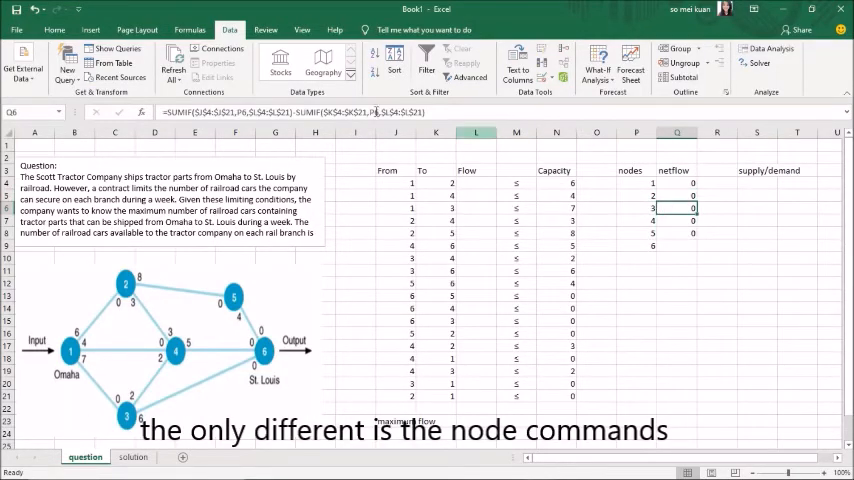
left_click(677, 245)
type("=-")
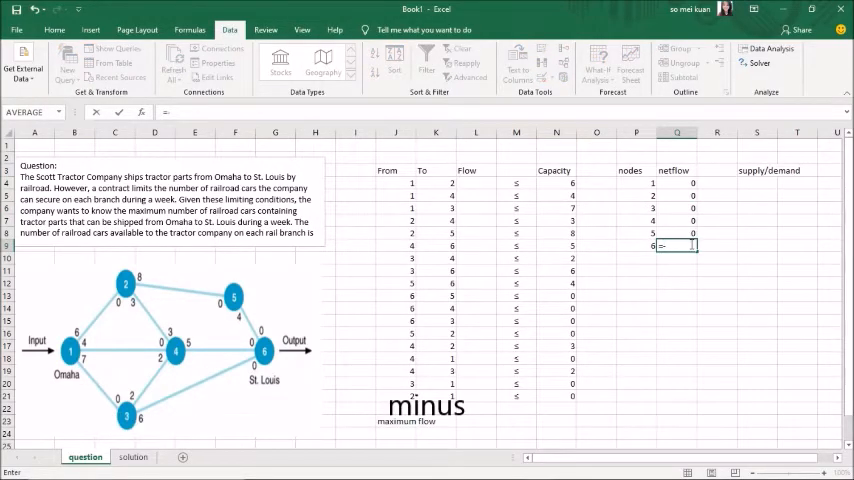
Enter =SUMIF(K4:K21,P9,L4:L21)-SUMIF(J4:J21,P9,L4:L21) in Q9 for node 6
type("sumi")
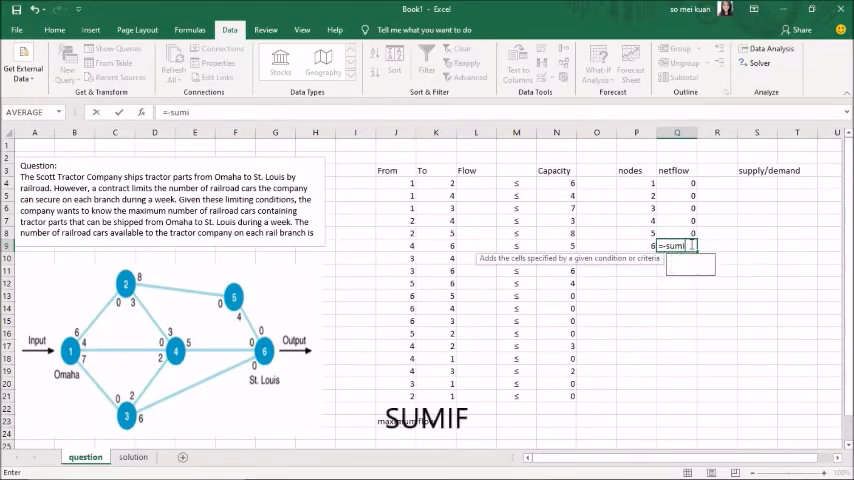
type("(")
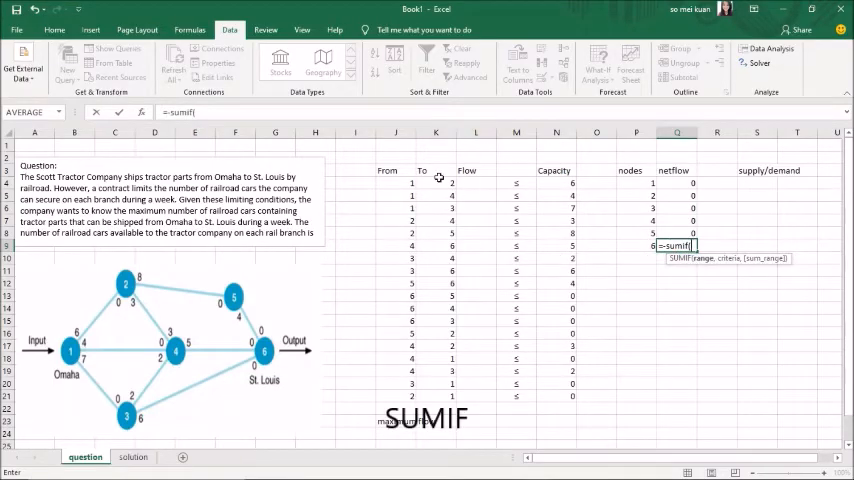
left_click_drag(435, 183, 435, 395)
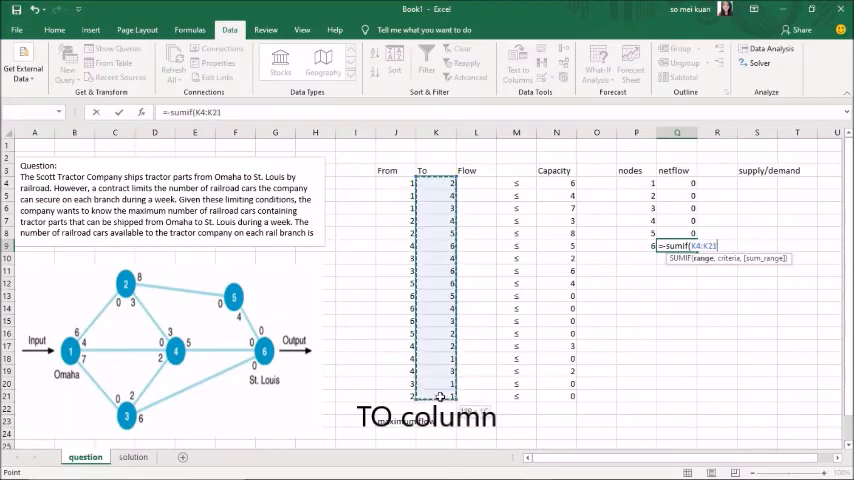
type(",")
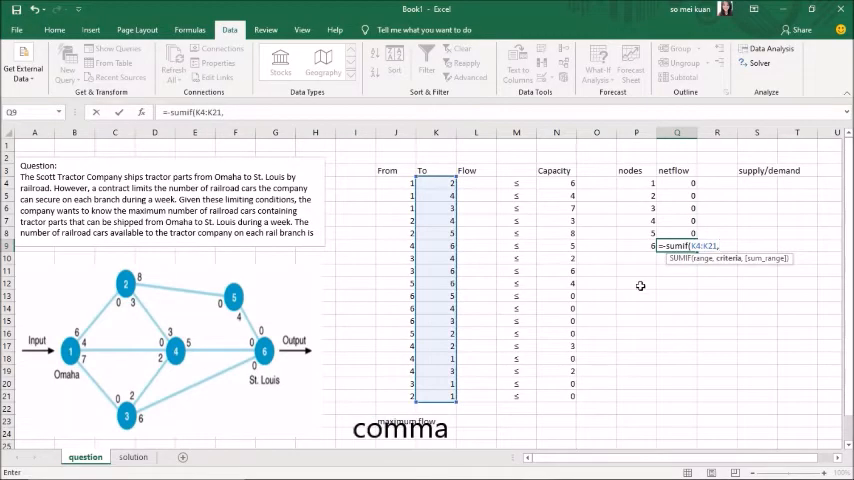
type("P9,")
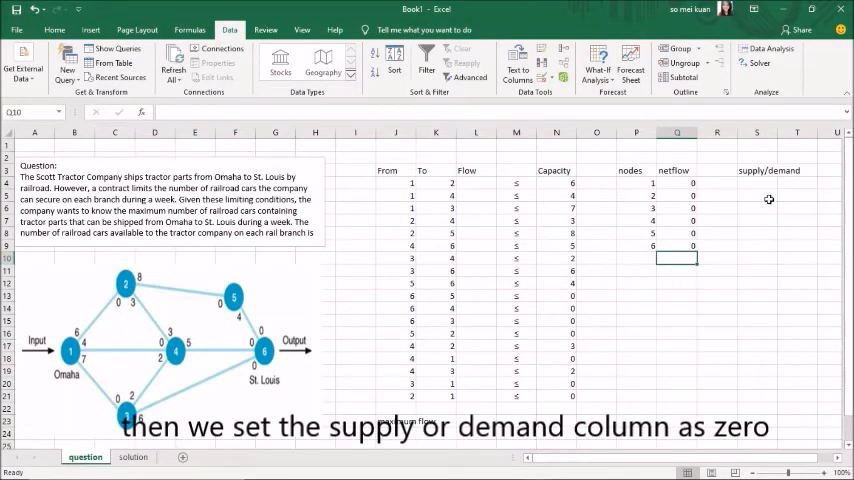
Enter 0 in S5 and fill it down to S8 for nodes 2–5
left_click(757, 195)
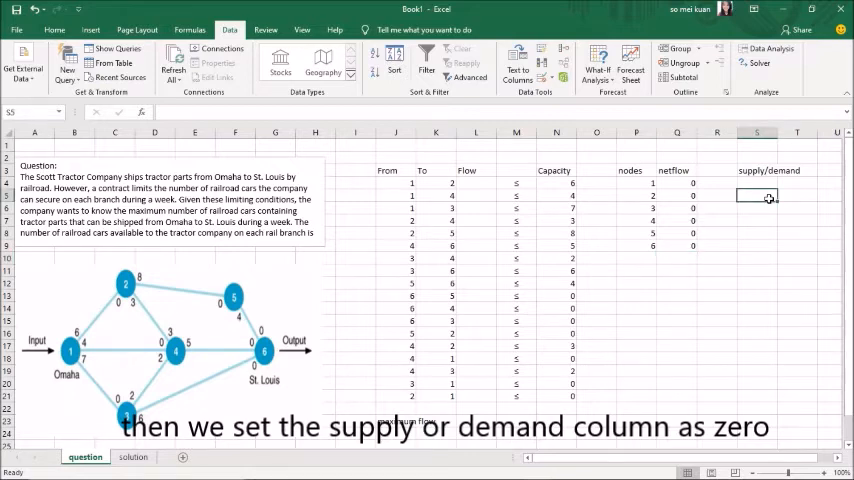
type("0")
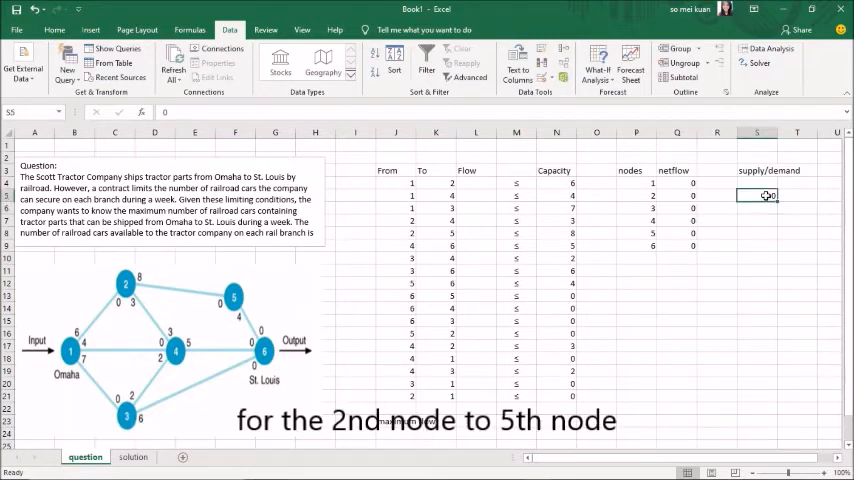
left_click_drag(757, 195, 757, 232)
type("=")
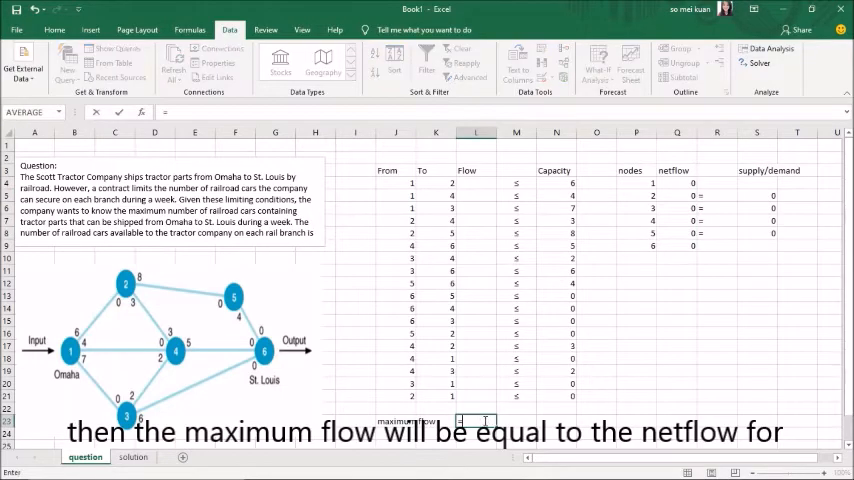
Set L23 to =Q4 so maximum flow equals node 1's net flow
left_click(677, 183)
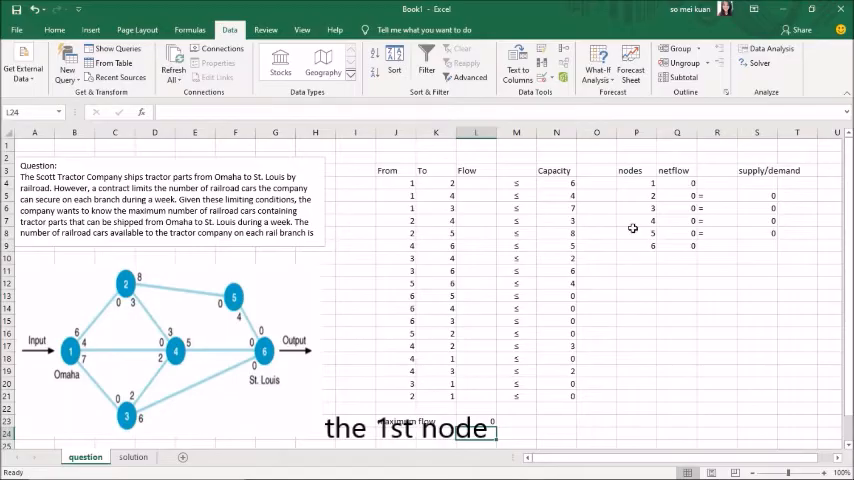
mouse_move(757, 63)
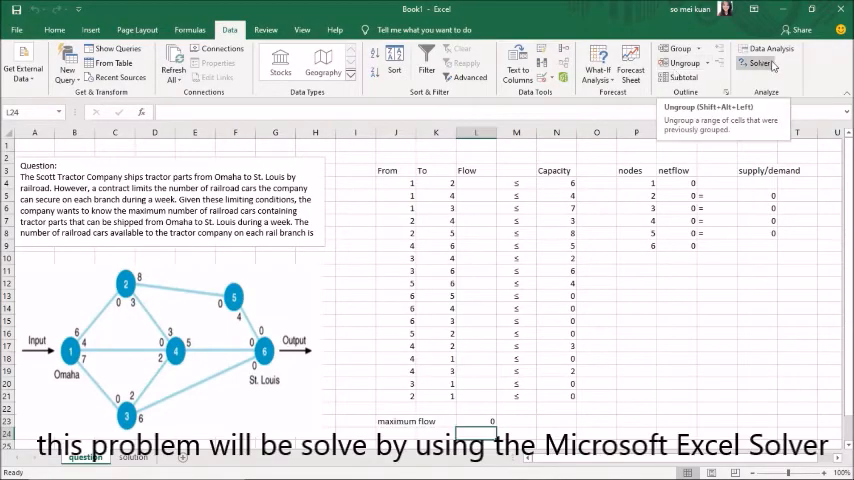
mouse_move(762, 64)
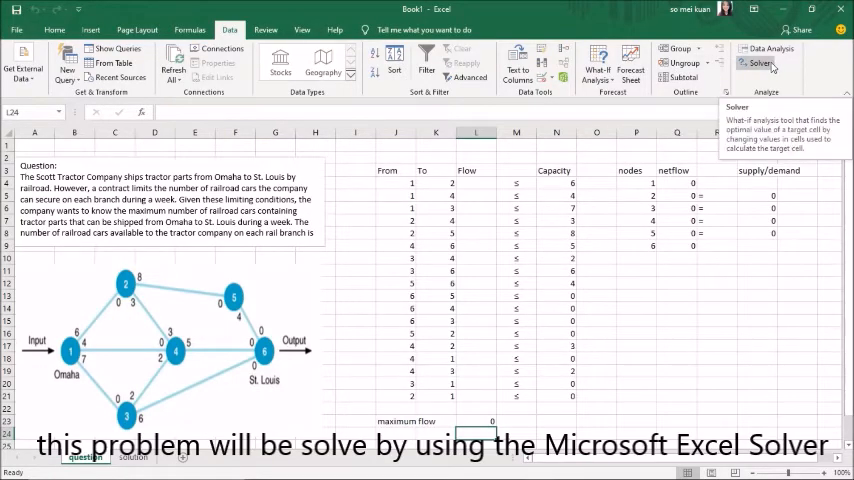
Set Solver to maximise $L$23 by changing flow cells $L$4:$L$21
left_click(758, 63)
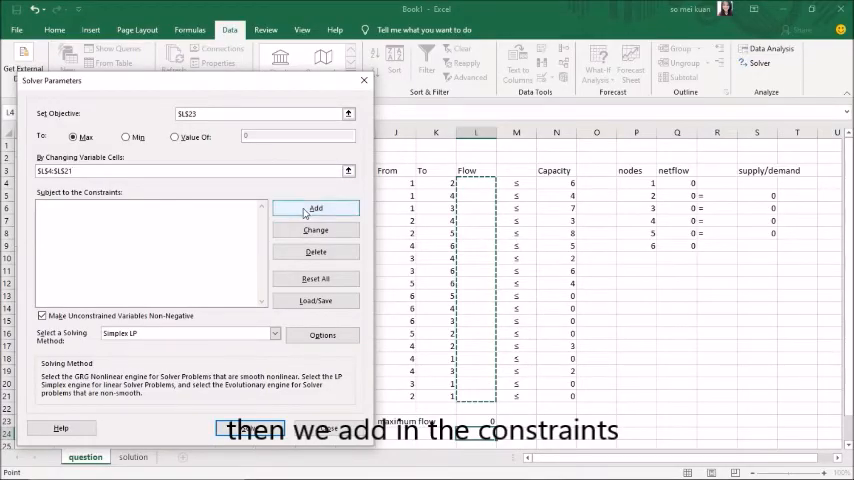
Add the Solver constraint $L$4:$L$21 <= $N$4:$N$21 for branch capacities
left_click(316, 208)
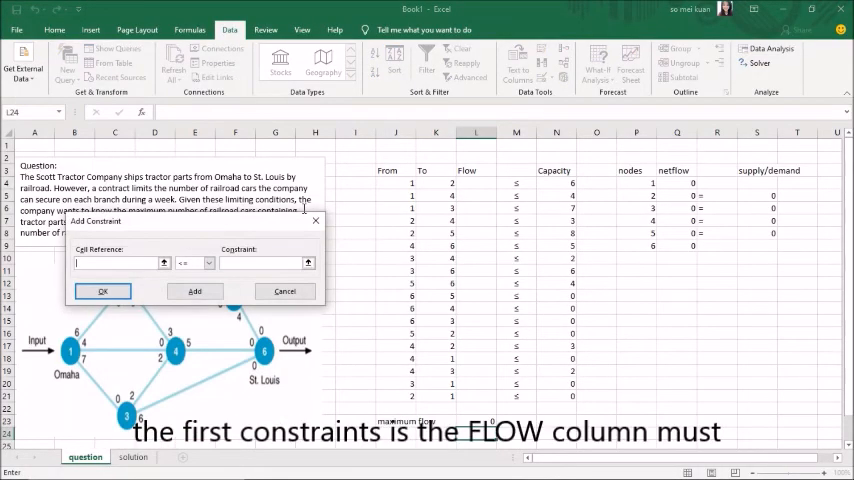
left_click_drag(476, 181, 476, 300)
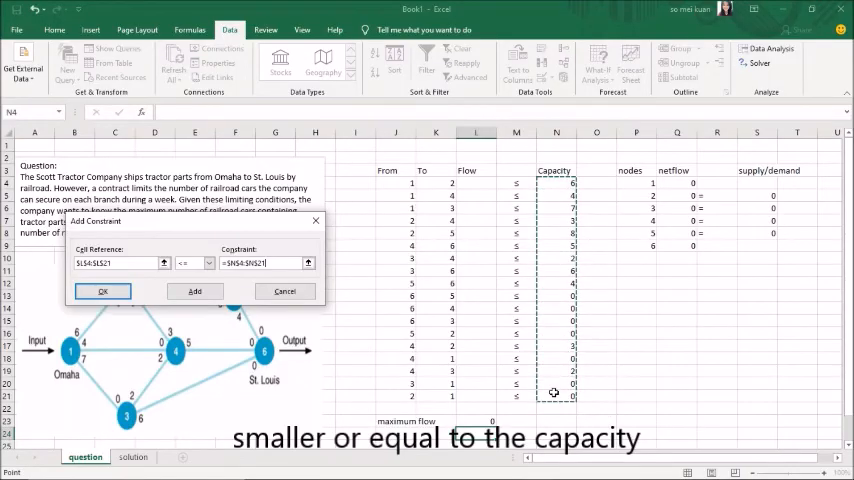
left_click(194, 291)
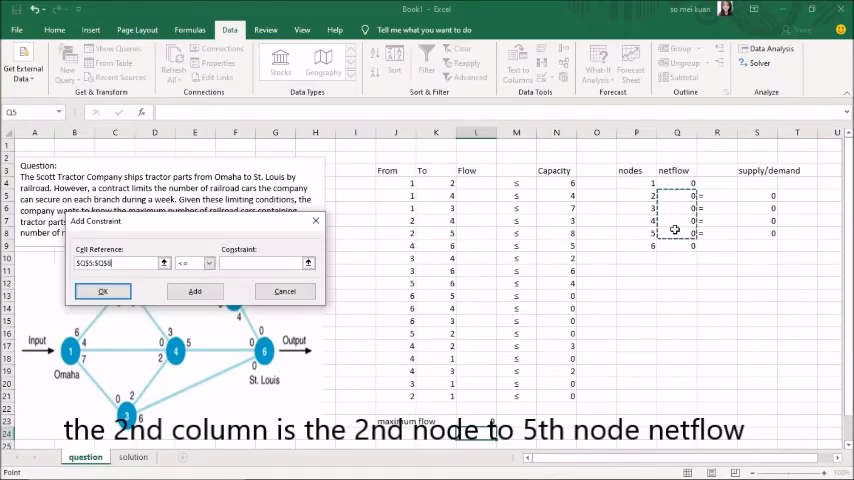
Add the equality constraint $Q$5:$Q$8 = $S$5:$S$8 for intermediate nodes
left_click(208, 263)
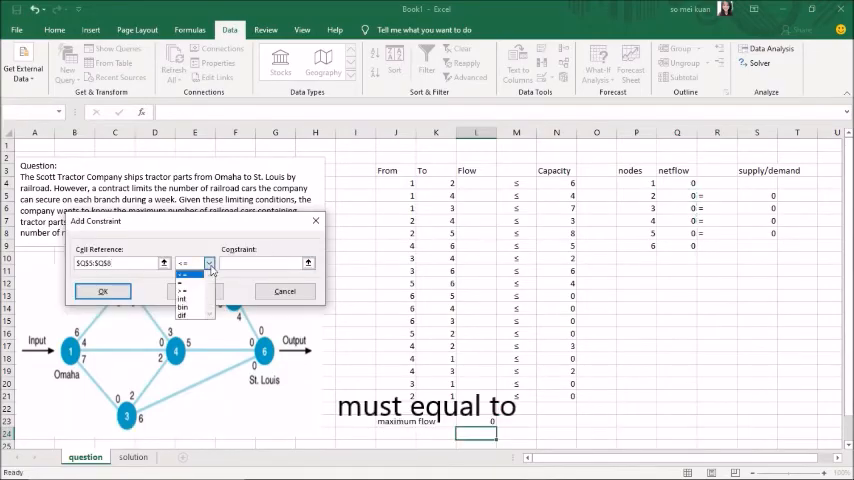
left_click(185, 275)
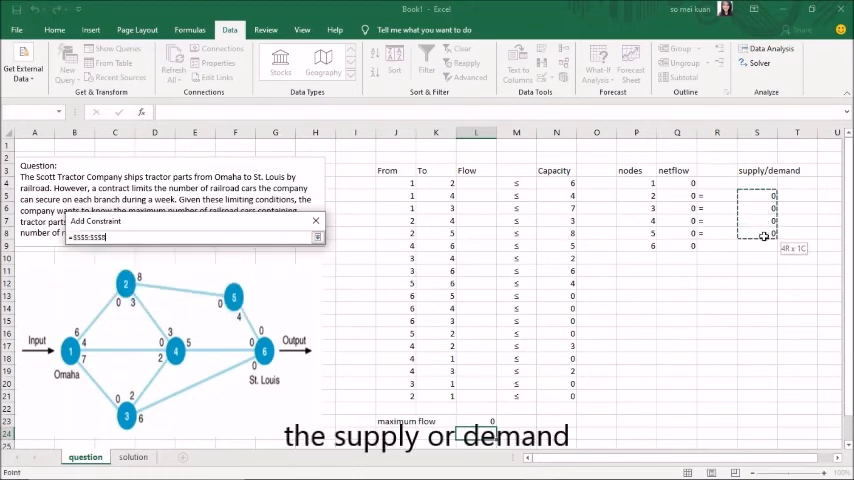
left_click(315, 230)
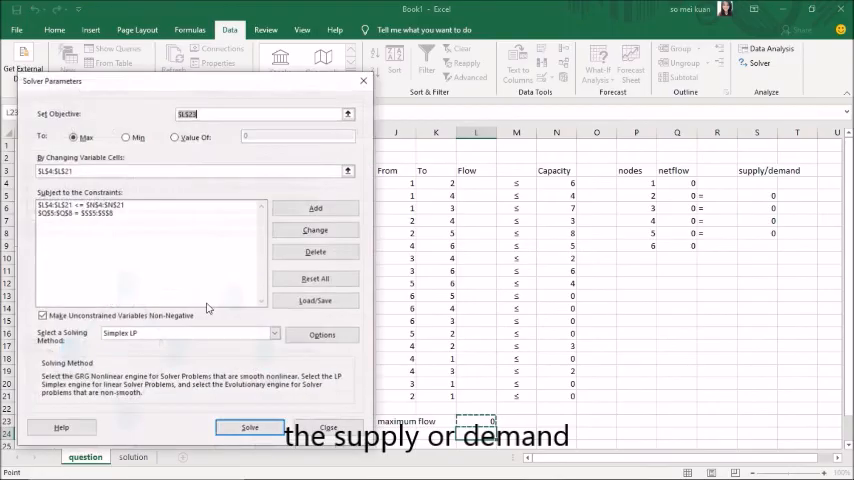
Solve the model with the Simplex LP method
left_click(273, 333)
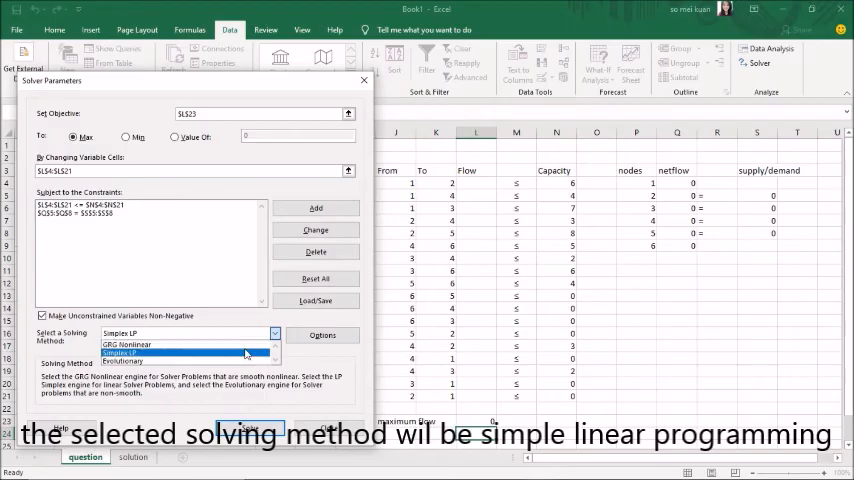
left_click(185, 352)
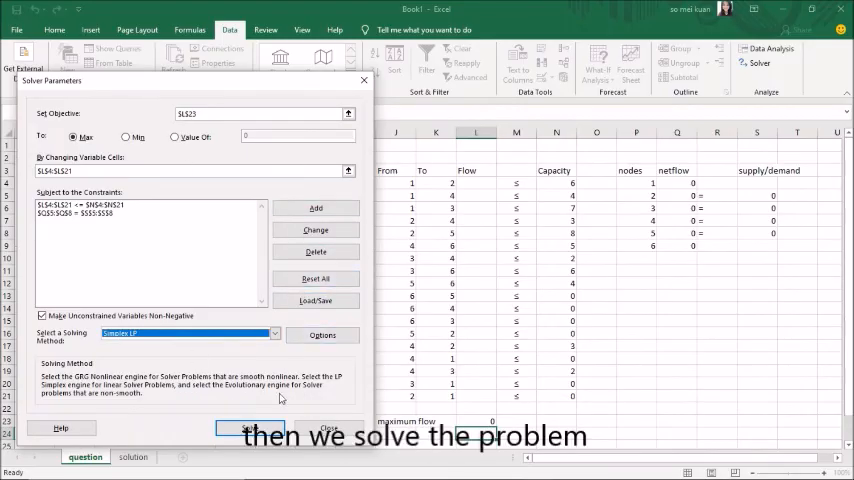
left_click(251, 428)
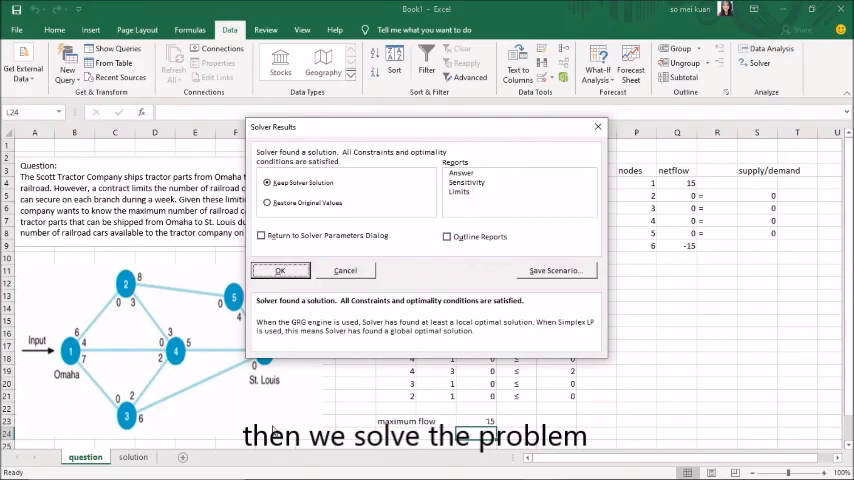
Keep the Solver solution and inspect the maximum flow formula in L23
left_click(280, 270)
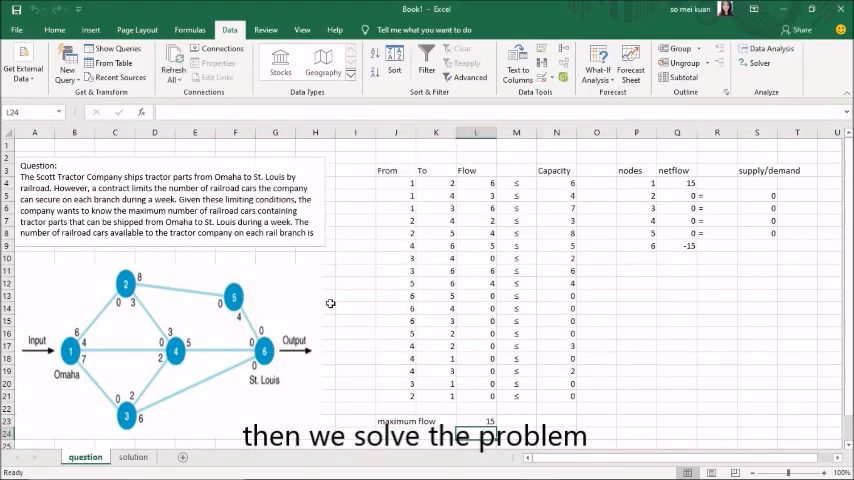
left_click(476, 420)
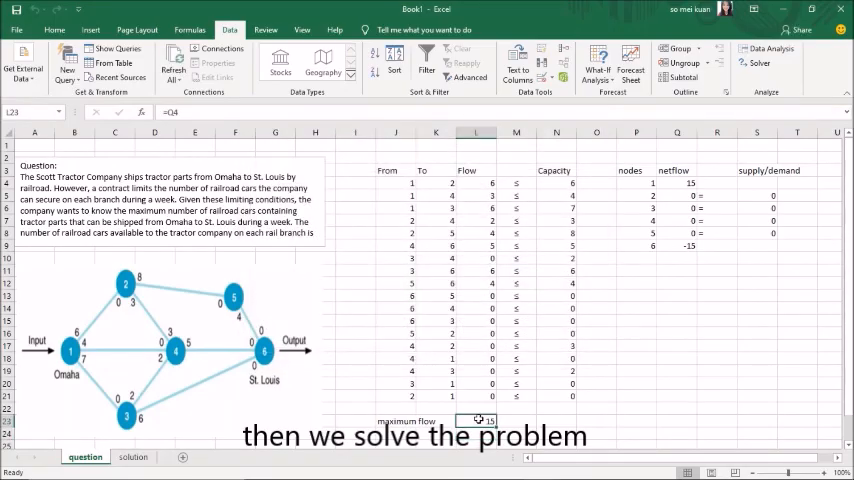